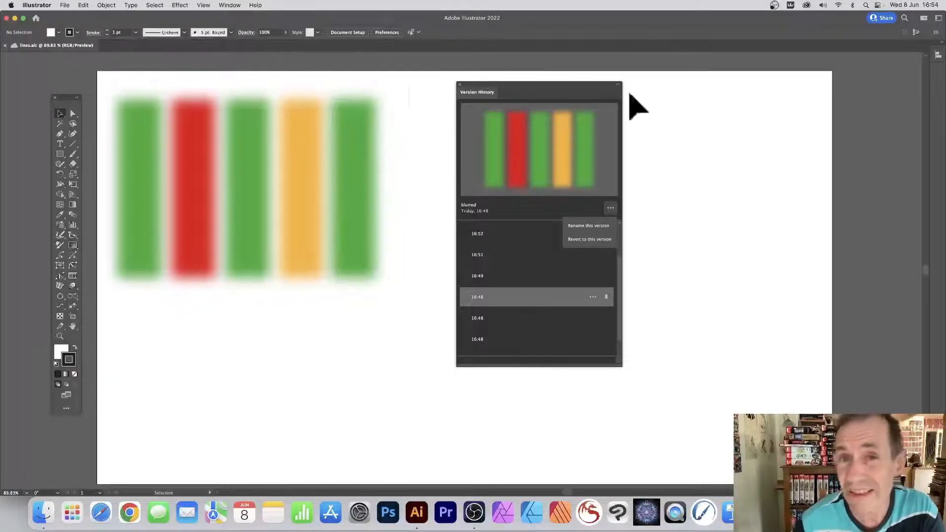
pyautogui.moveTo(567, 91)
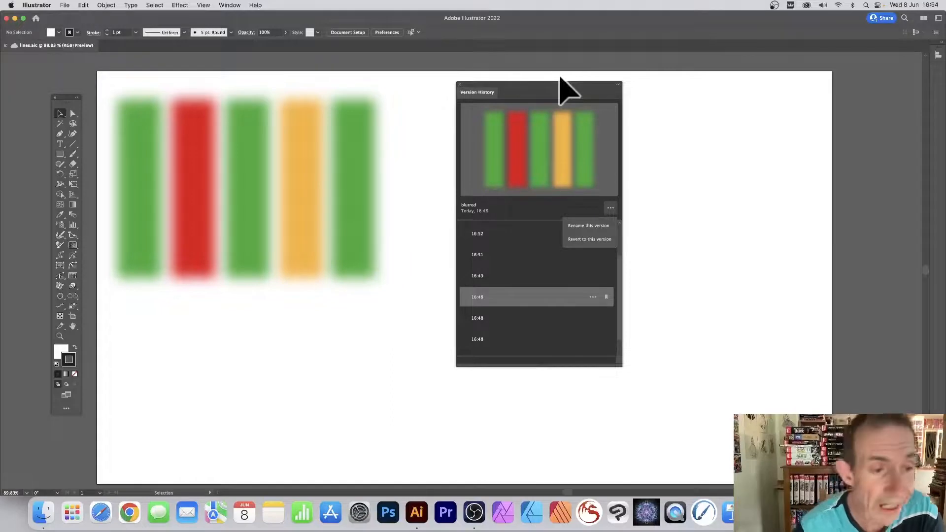
pyautogui.moveTo(75, 11)
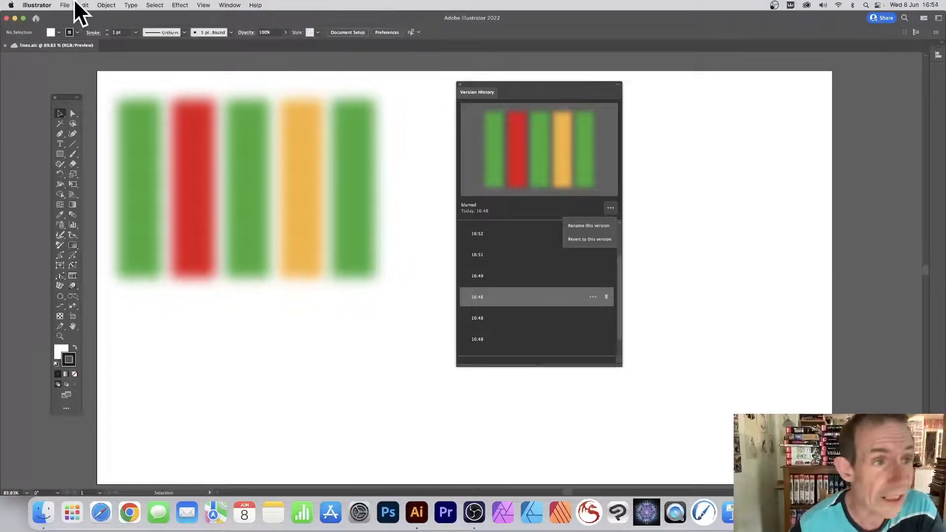
# - Open the File menu to reach the Version History entry
pyautogui.click(64, 5)
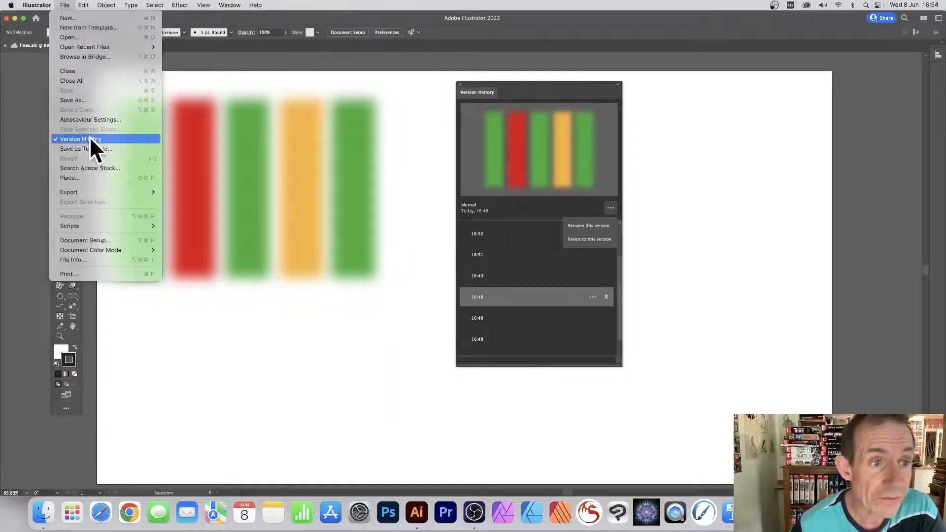
pyautogui.moveTo(83, 148)
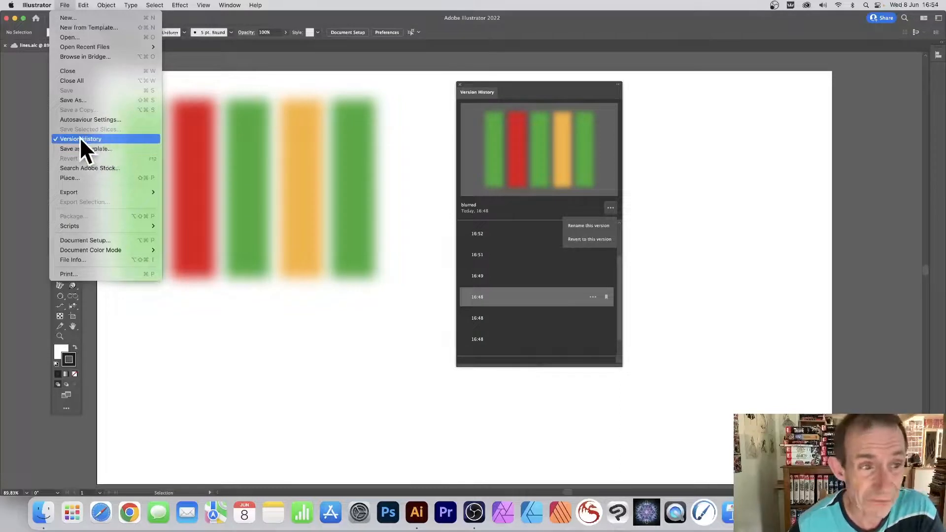
pyautogui.moveTo(57, 163)
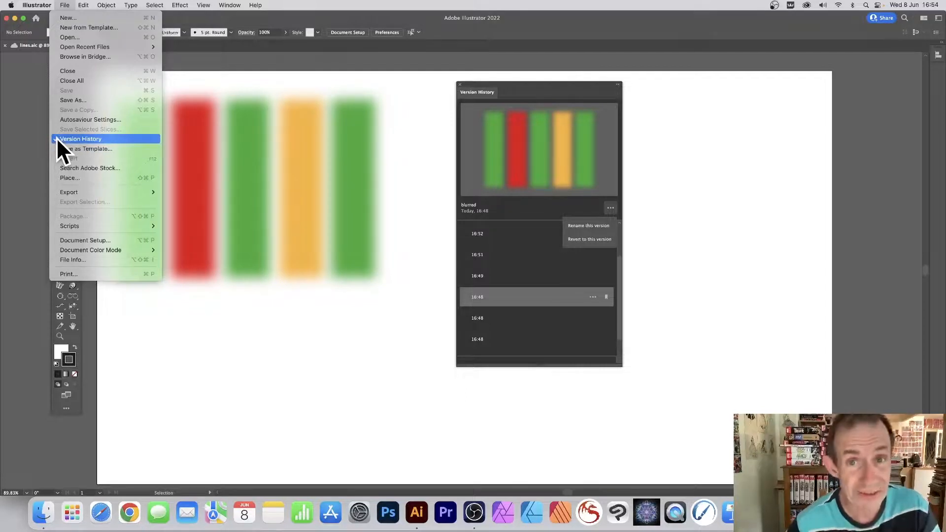
pyautogui.moveTo(72, 100)
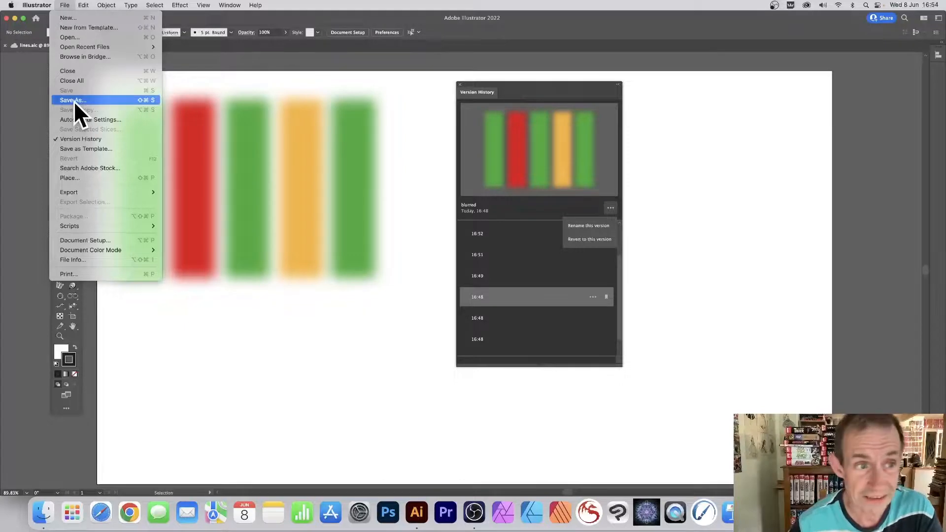
# - Drag the rightmost green bar apart from the other four bars
pyautogui.click(72, 99)
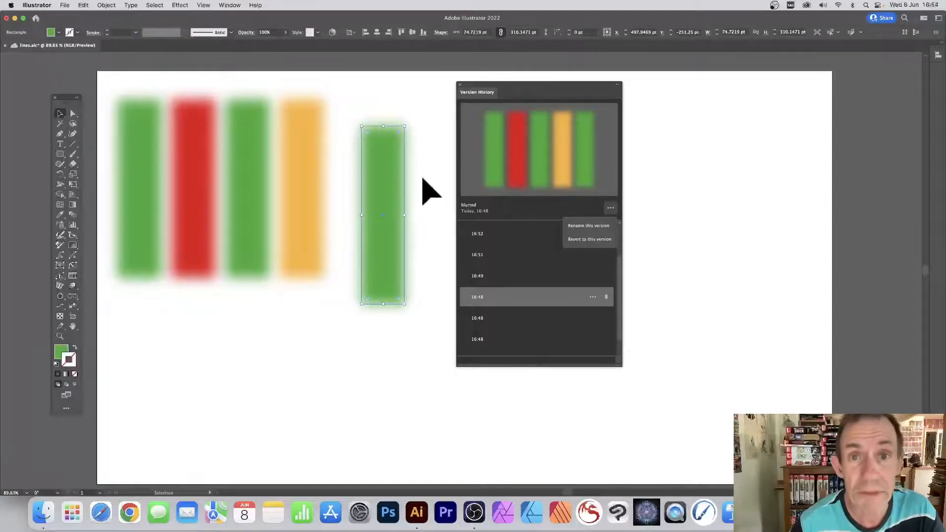
pyautogui.click(65, 5)
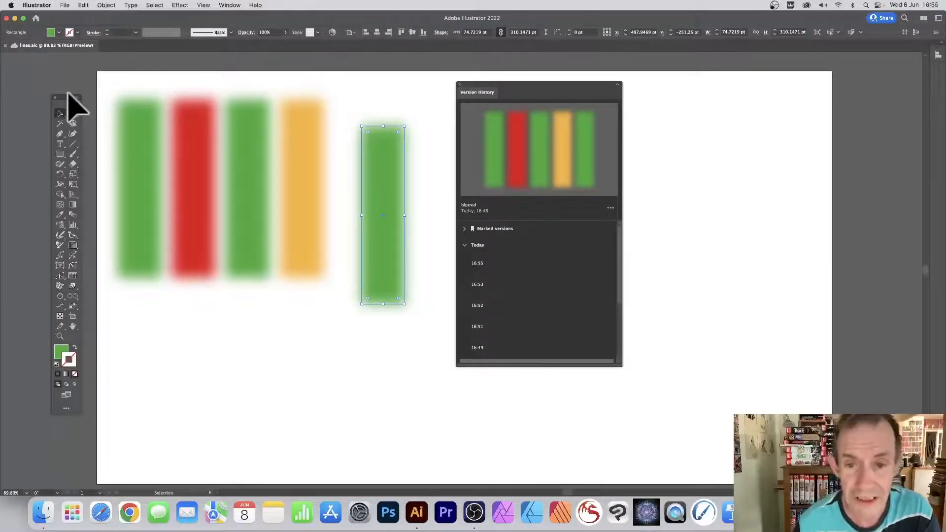
pyautogui.moveTo(483, 266)
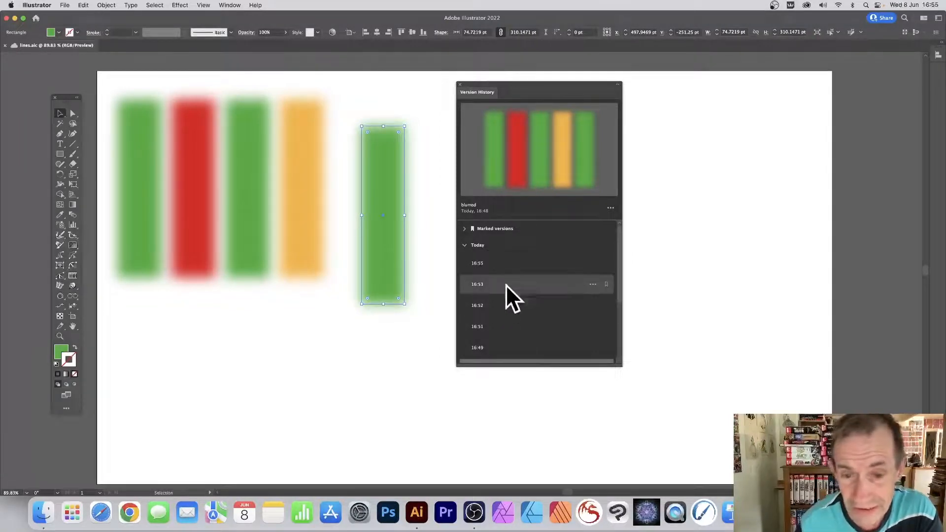
# - Preview the 16:55 and 16:53 versions, then an older 16:48 version
pyautogui.click(477, 263)
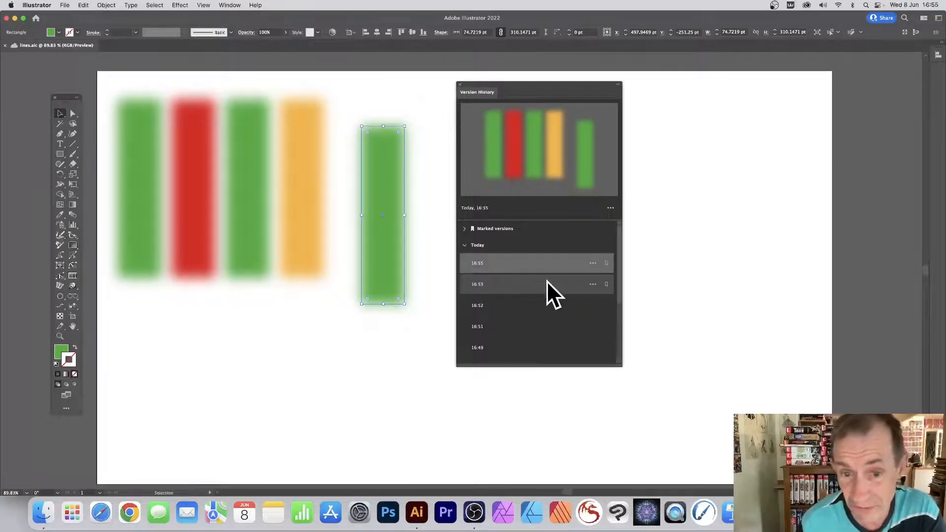
pyautogui.click(476, 284)
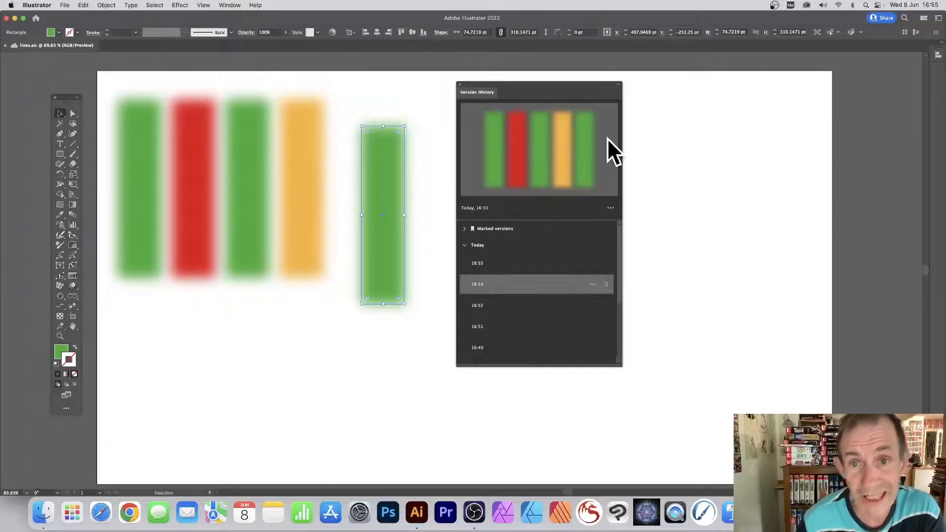
pyautogui.click(476, 305)
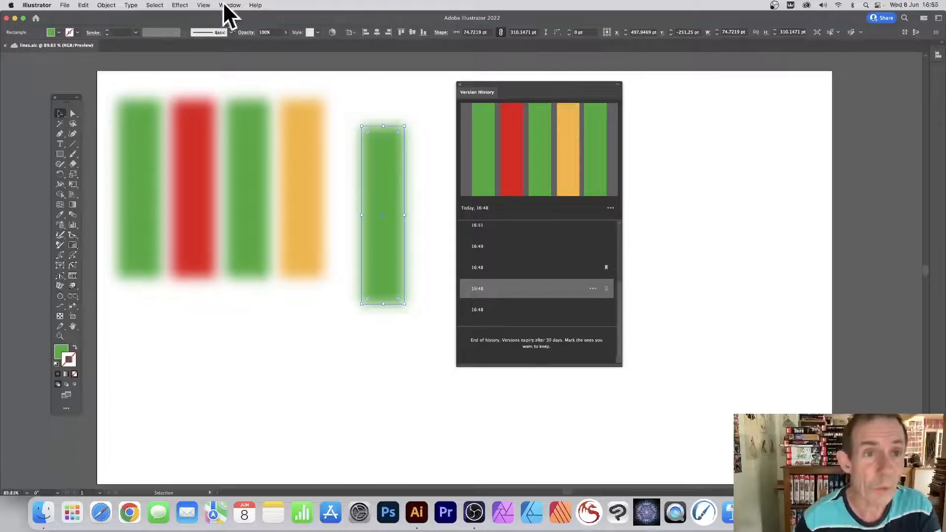
pyautogui.click(230, 4)
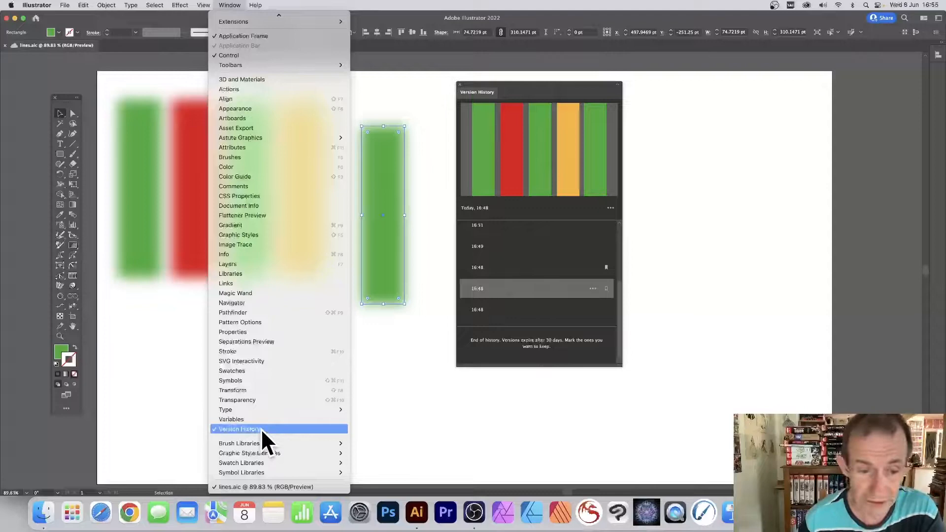
pyautogui.moveTo(462, 232)
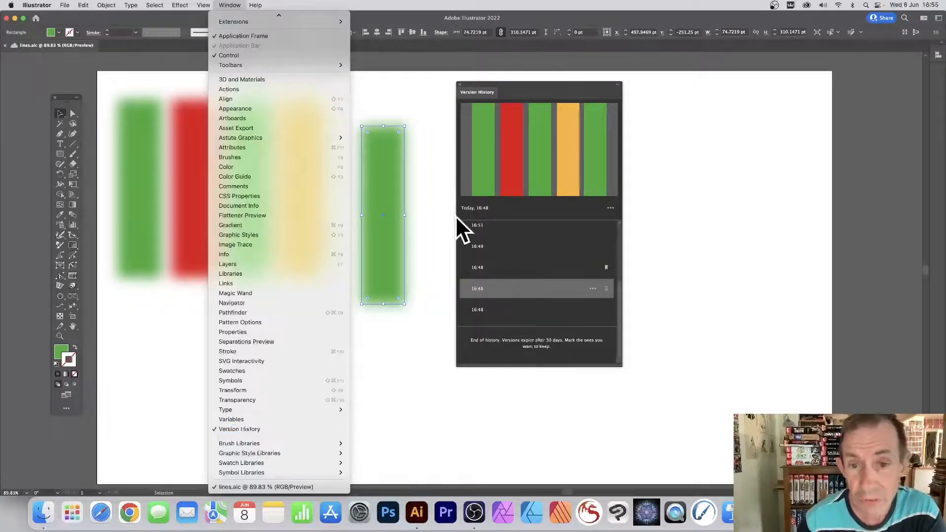
pyautogui.moveTo(503, 91)
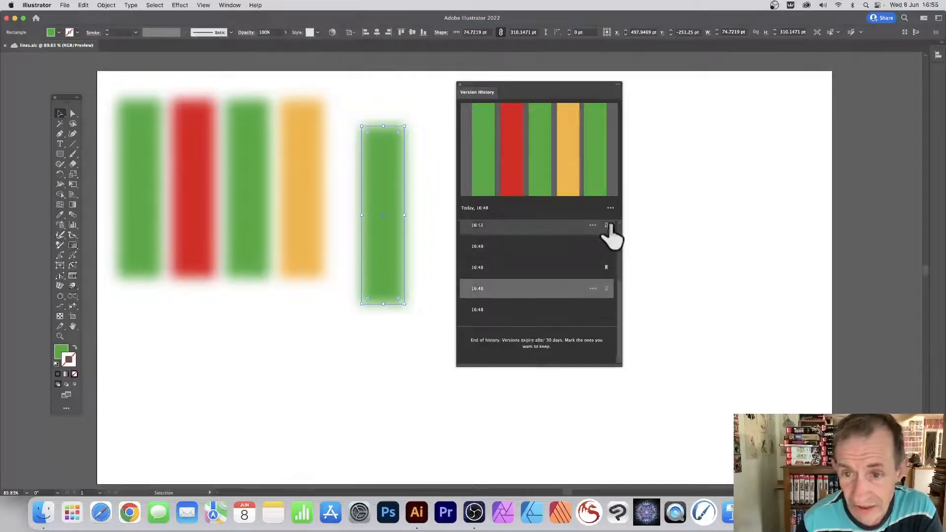
pyautogui.moveTo(522, 353)
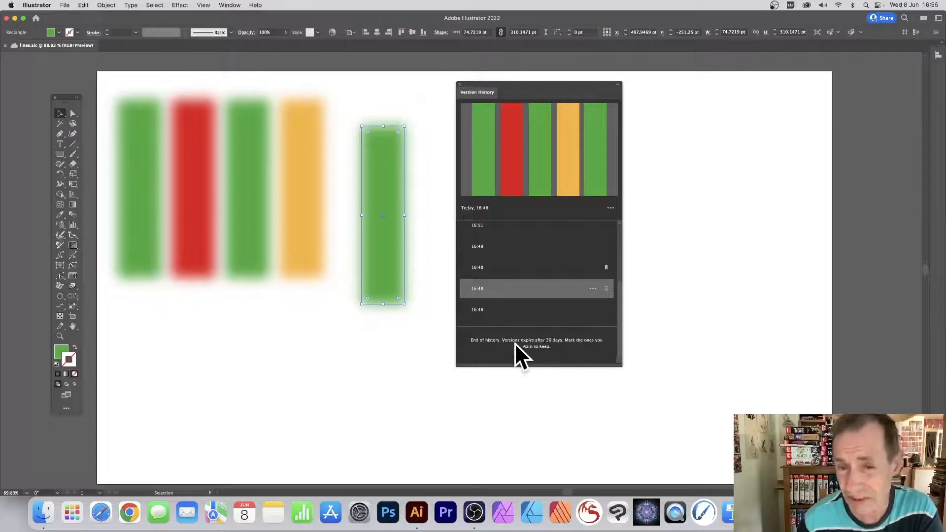
pyautogui.moveTo(546, 356)
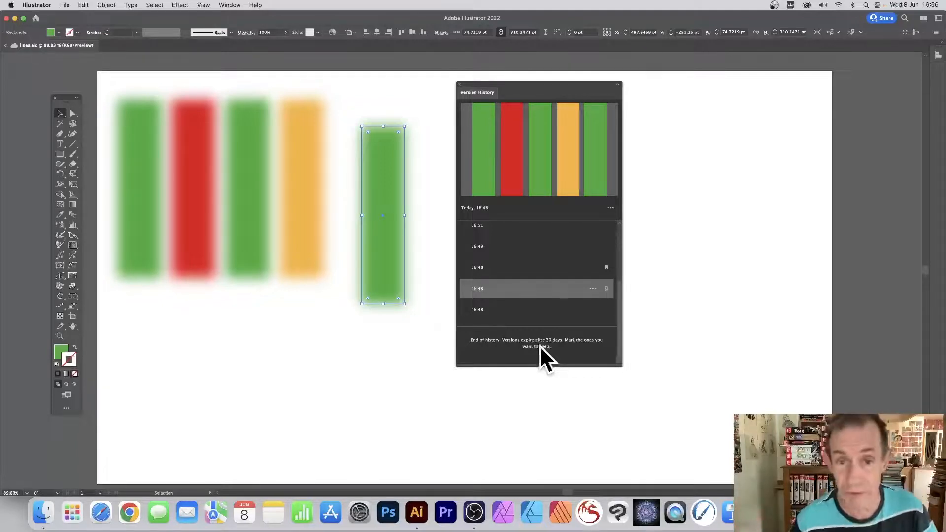
pyautogui.moveTo(606, 278)
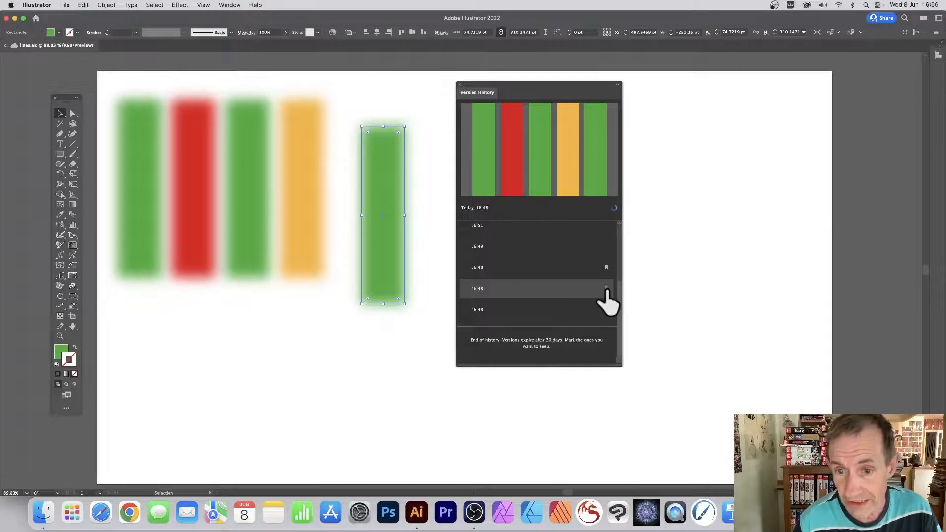
# - Rename the 16:48 version to 'Sharp vector' and confirm the name
pyautogui.click(607, 288)
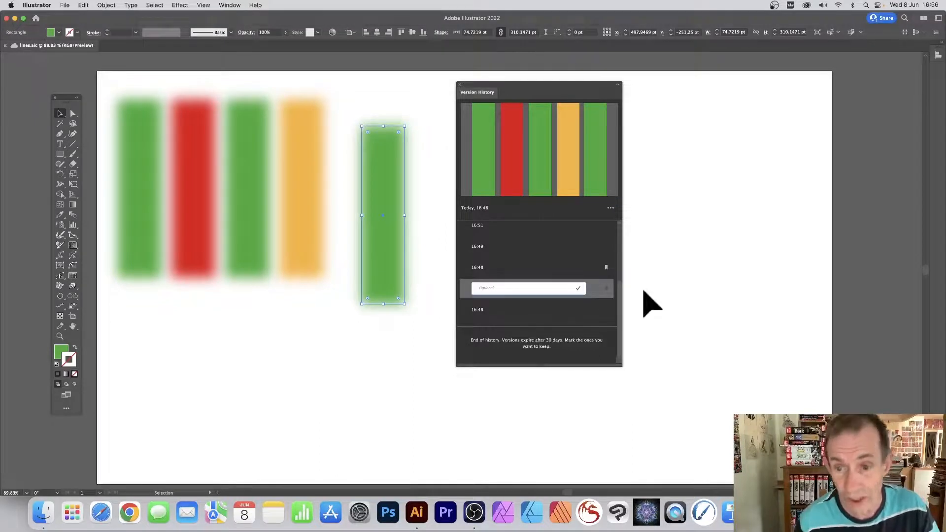
pyautogui.moveTo(513, 295)
pyautogui.write('Short st')
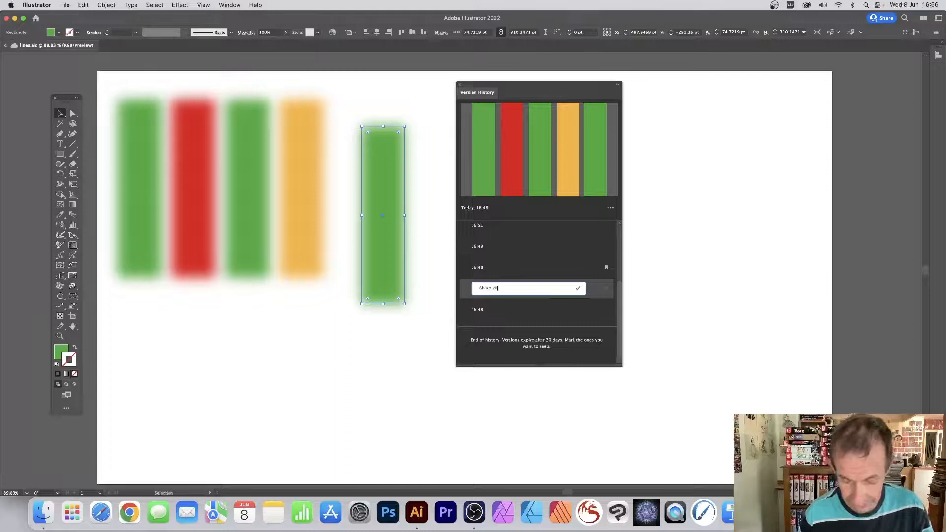
pyautogui.click(578, 288)
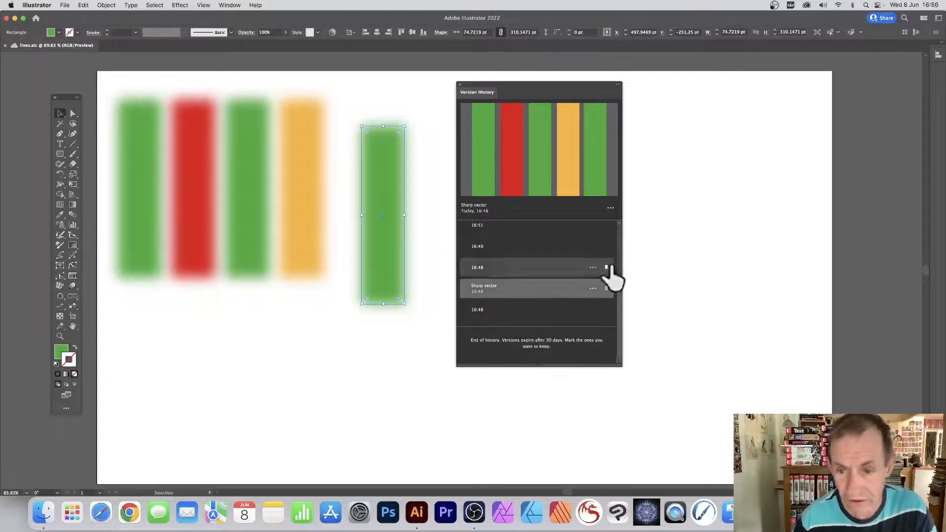
pyautogui.moveTo(610, 299)
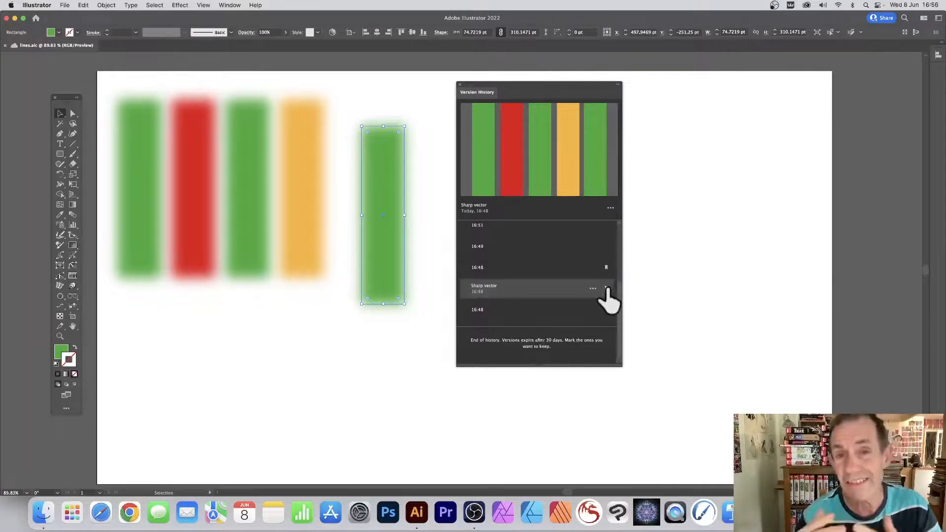
pyautogui.moveTo(555, 260)
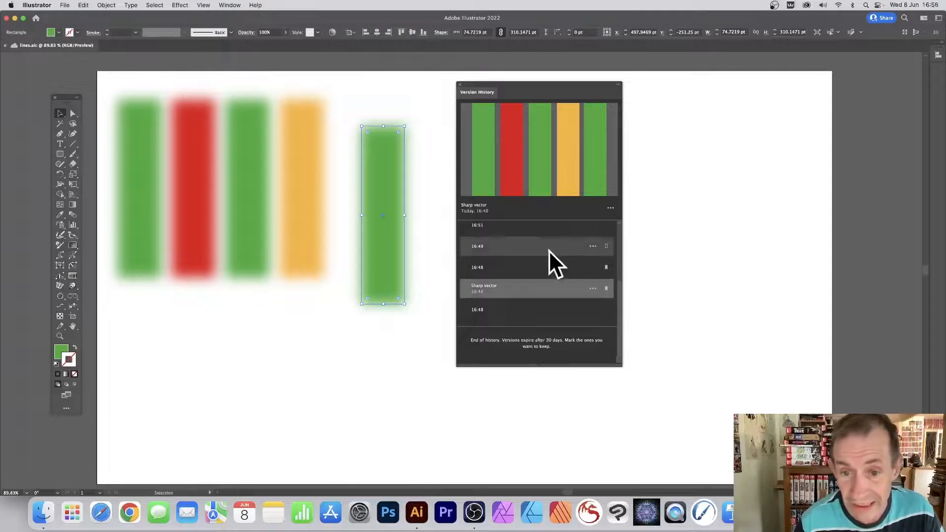
# - Preview the 16:49 and 16:51 versions, then open the 16:51 entry's options menu
pyautogui.click(477, 245)
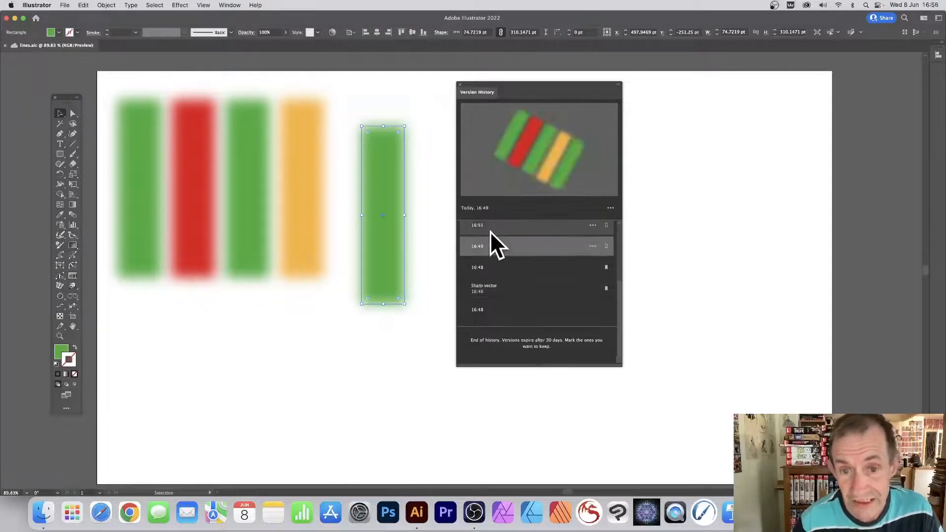
pyautogui.click(477, 225)
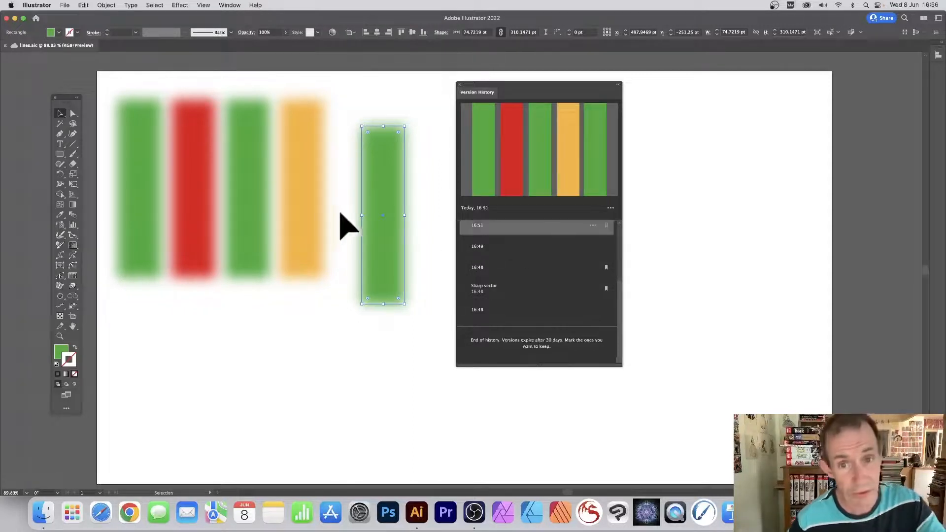
pyautogui.click(478, 247)
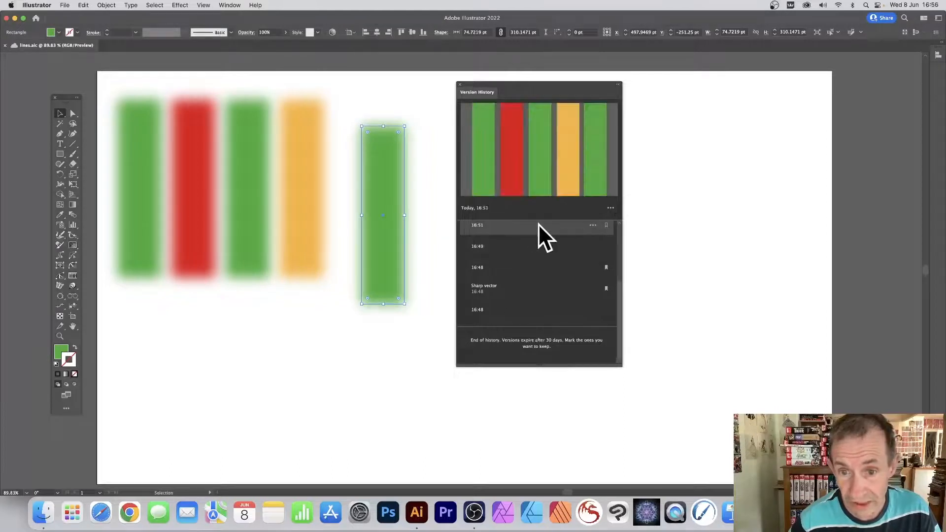
pyautogui.click(592, 225)
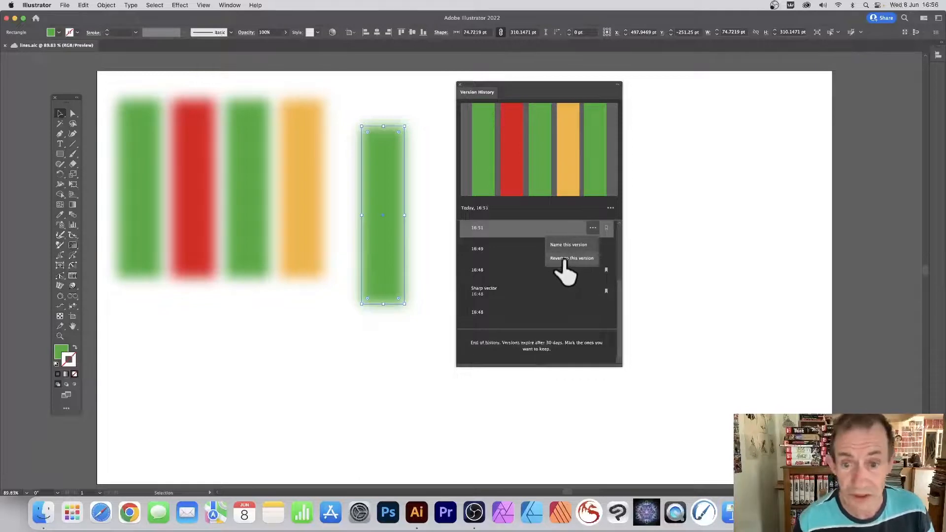
# - Revert the document to the 16:51 version with five sharp bars
pyautogui.click(570, 258)
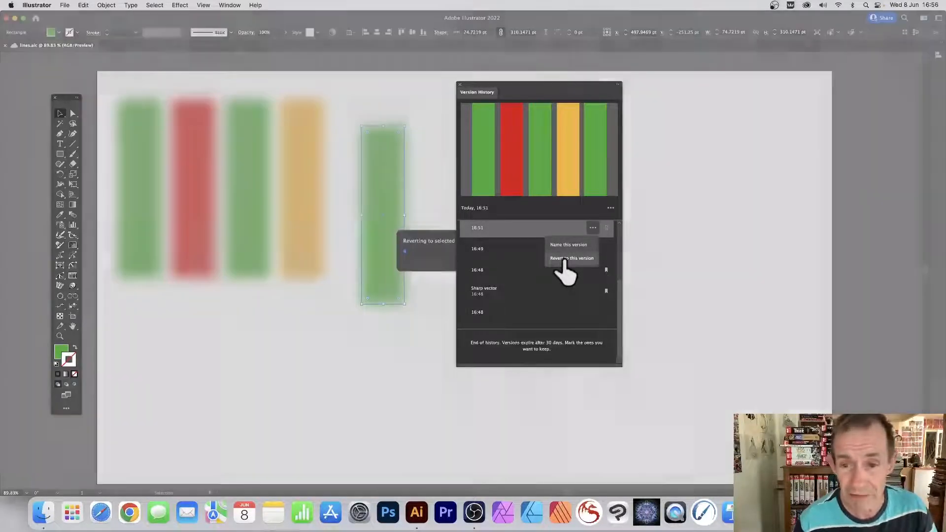
pyautogui.click(570, 258)
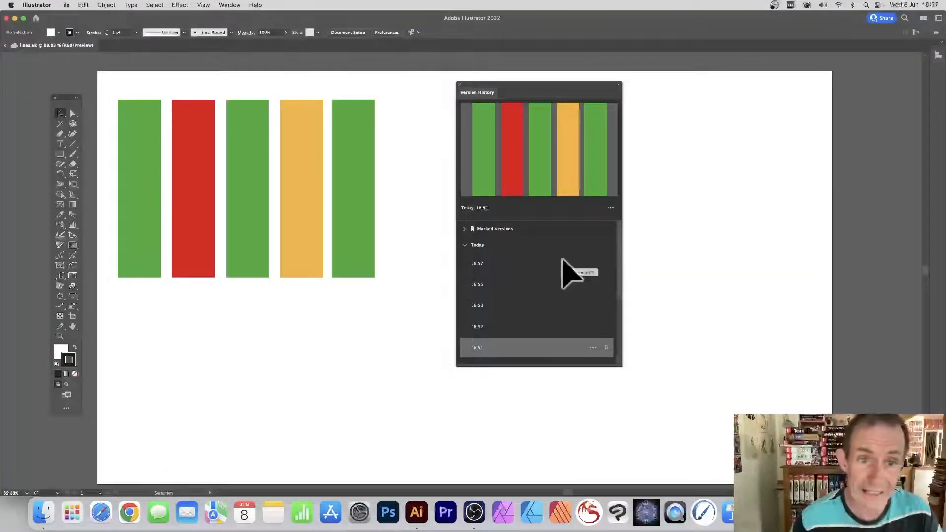
pyautogui.click(353, 187)
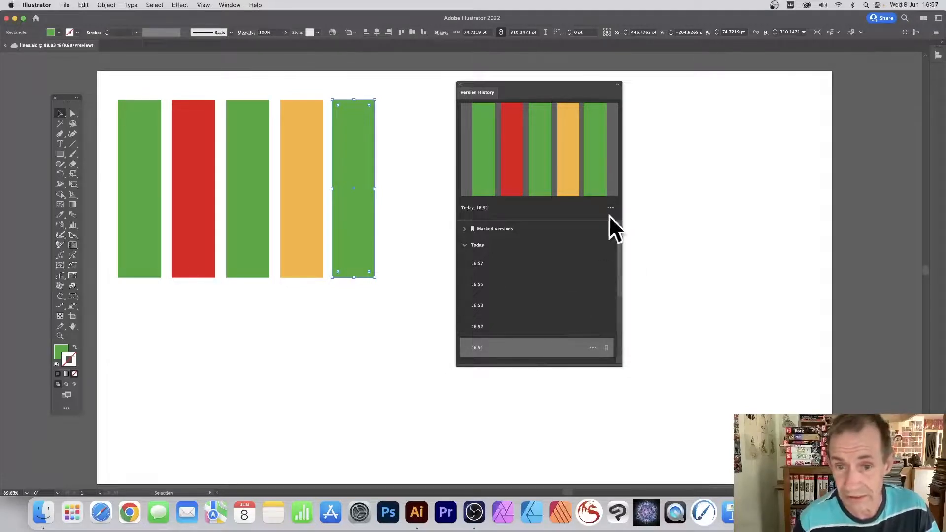
pyautogui.moveTo(609, 230)
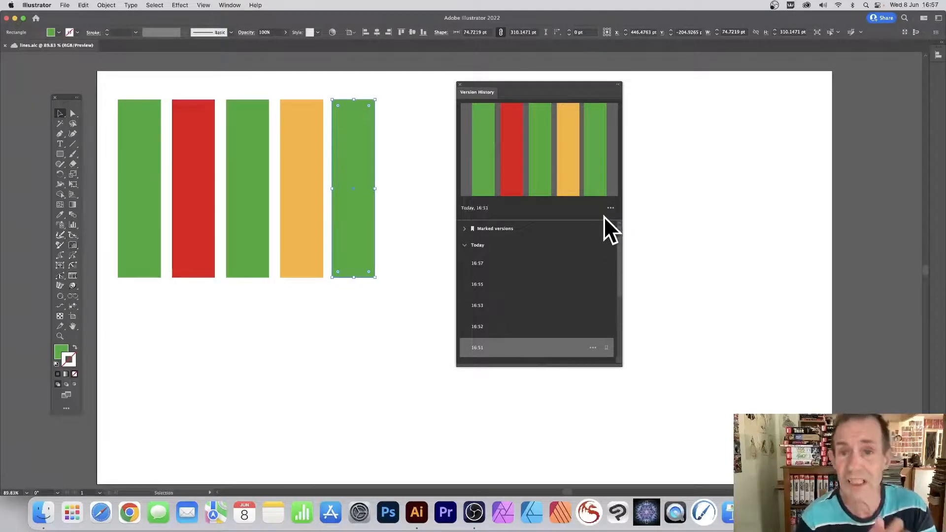